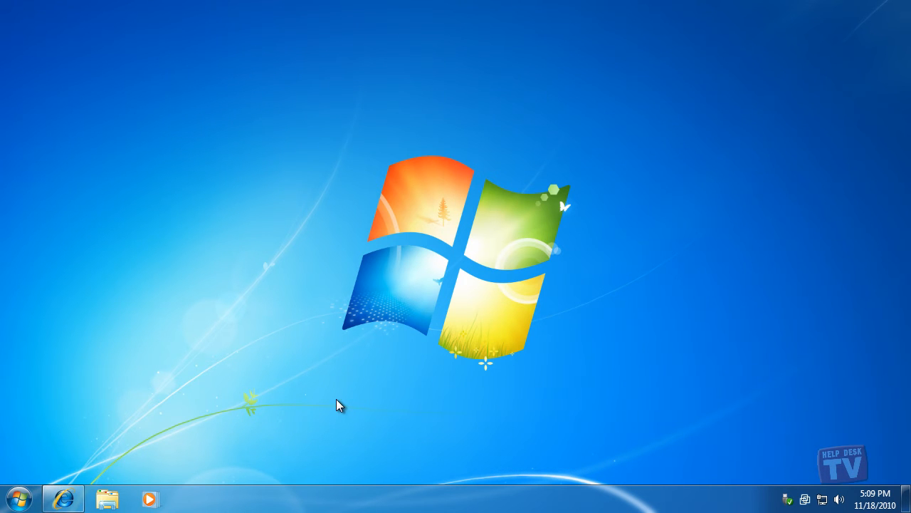
# Browse download.live.com in Internet Explorer briefly, then leave the browser
pyautogui.click(60, 491)
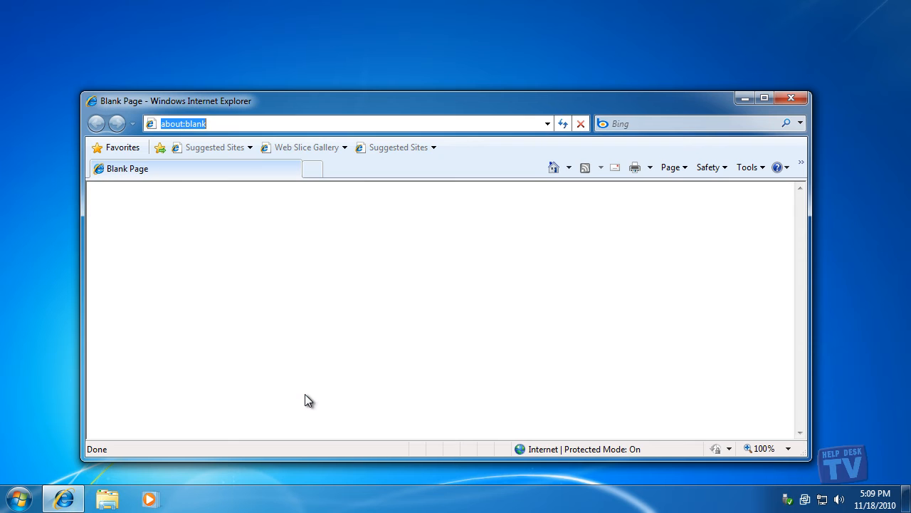
pyautogui.write('http://download.live.com/')
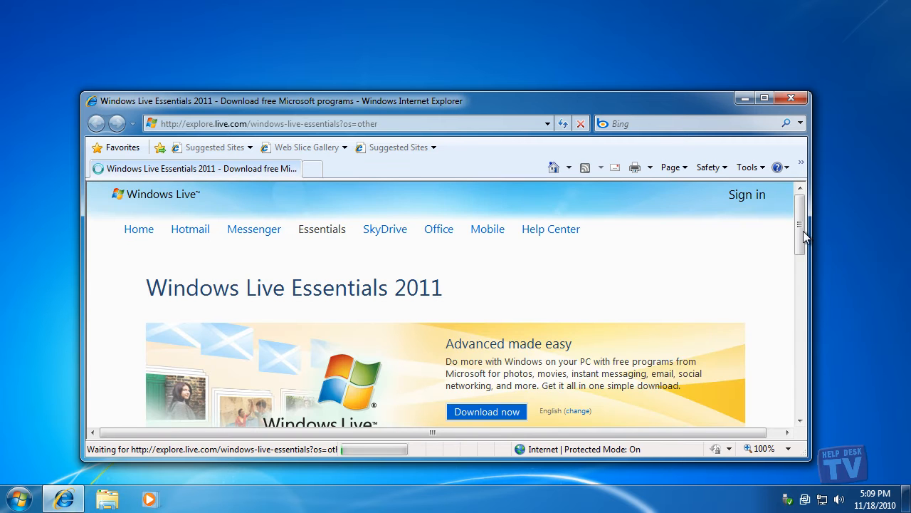
pyautogui.scroll(-3)
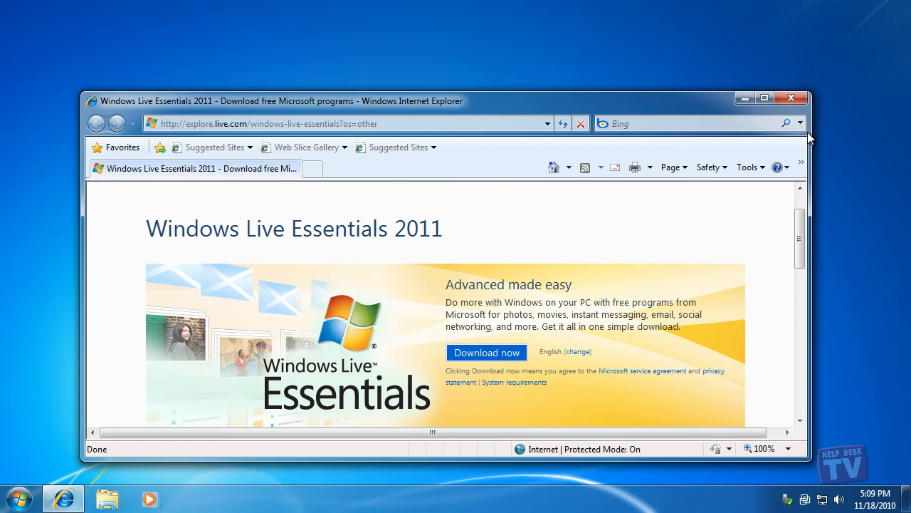
pyautogui.click(792, 97)
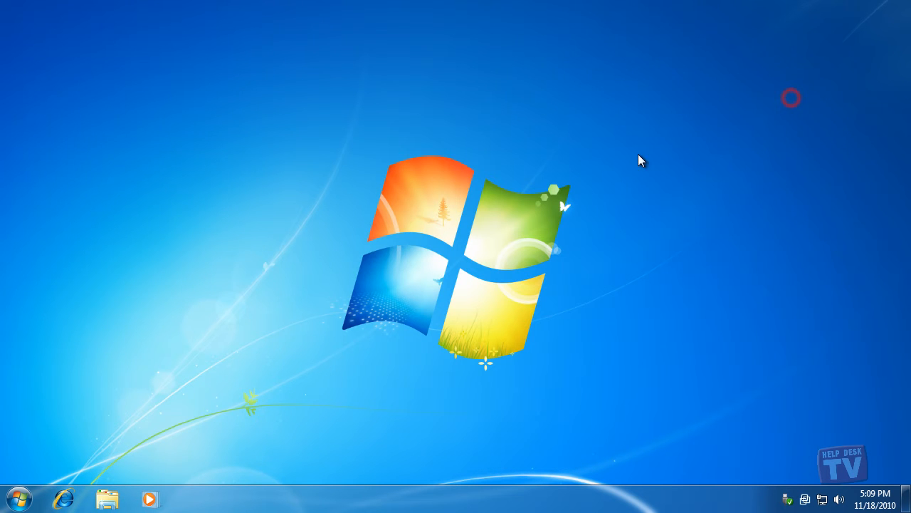
# Check the computer's basic system information from the Control Panel
pyautogui.click(17, 493)
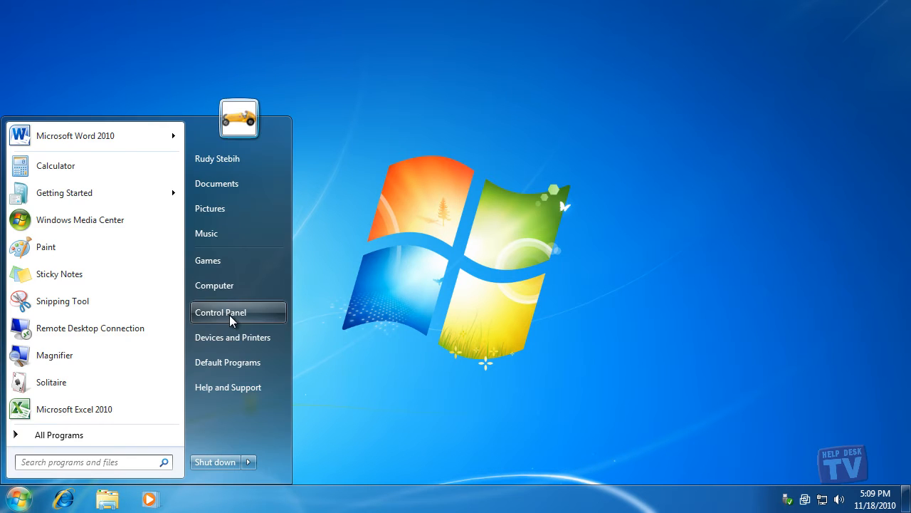
pyautogui.click(219, 311)
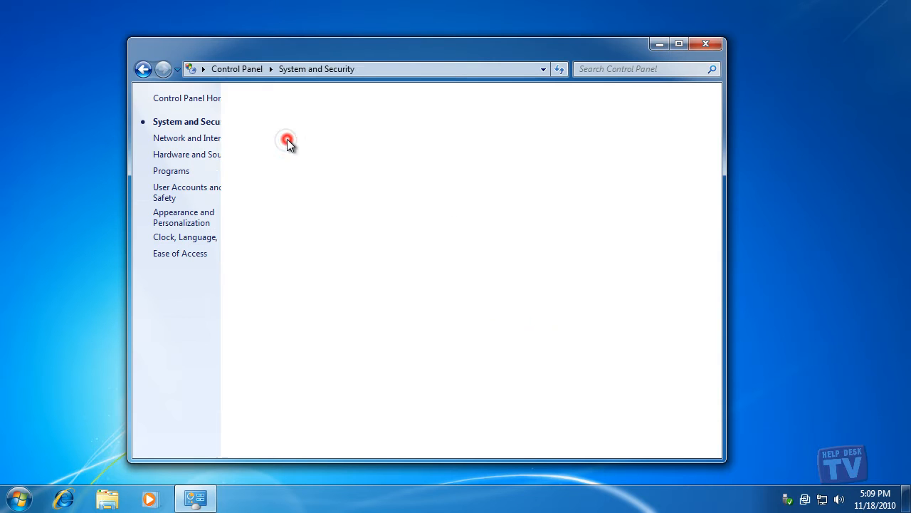
pyautogui.click(287, 139)
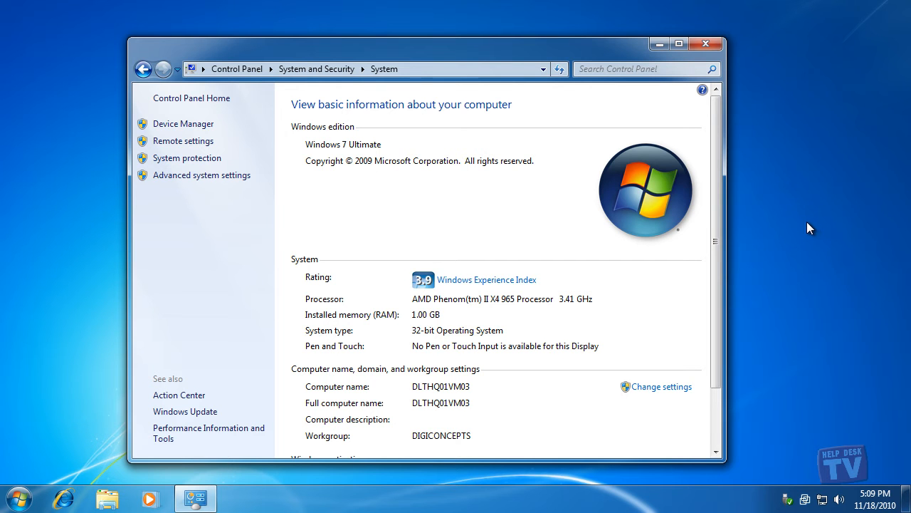
pyautogui.moveTo(706, 44)
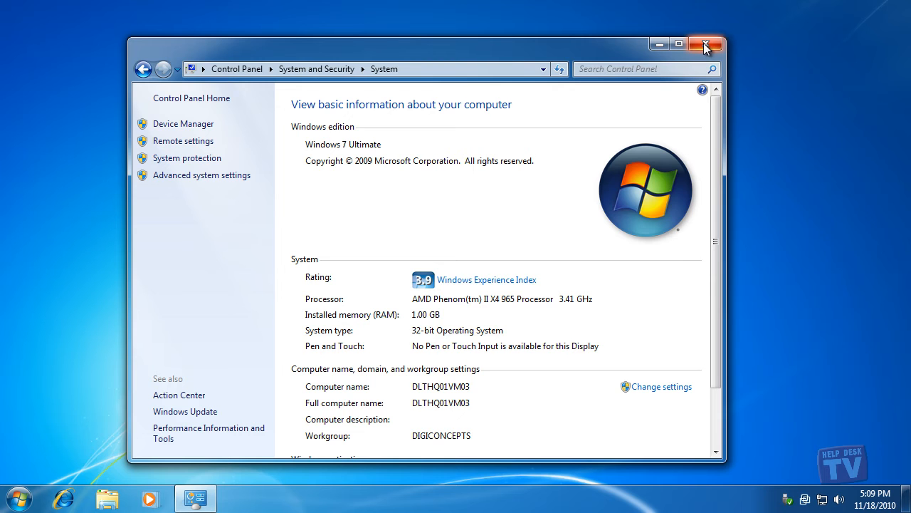
pyautogui.click(705, 44)
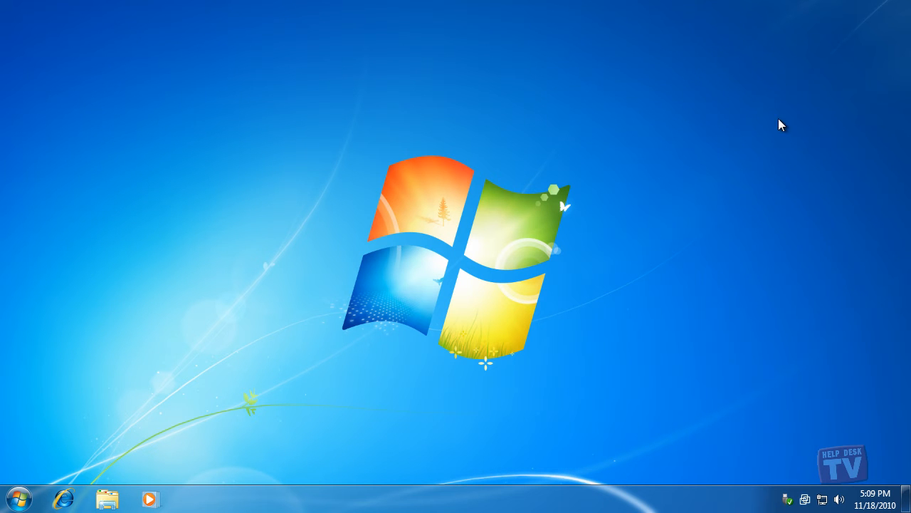
pyautogui.moveTo(97, 393)
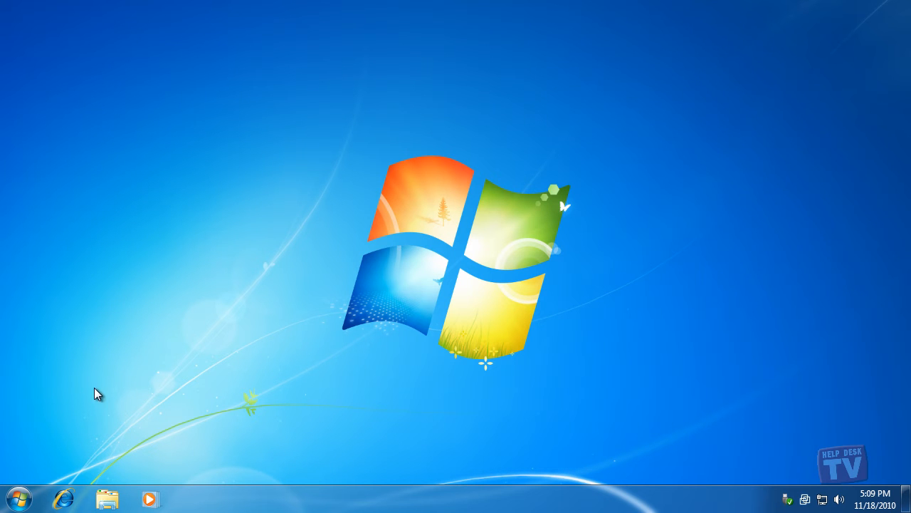
pyautogui.moveTo(21, 495)
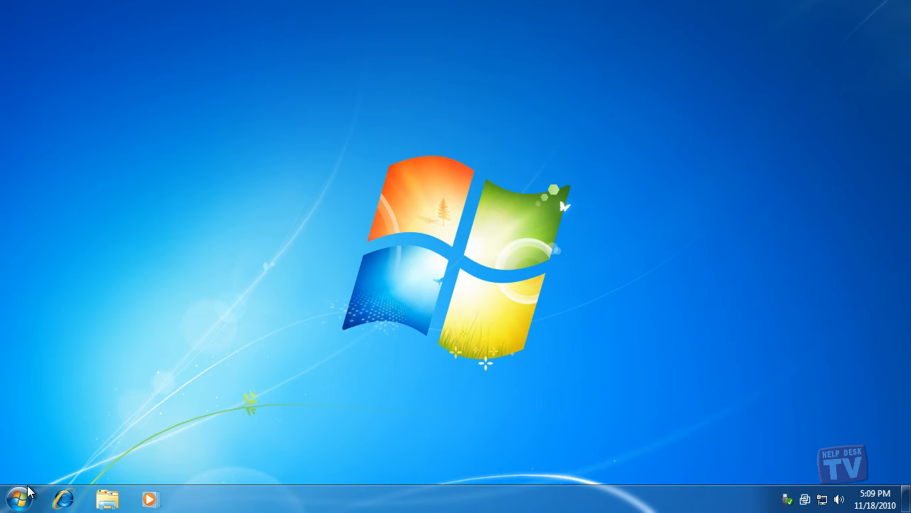
# Review Windows Update's optional updates, toggling Windows Live Essentials 2011 without installing it
pyautogui.click(14, 496)
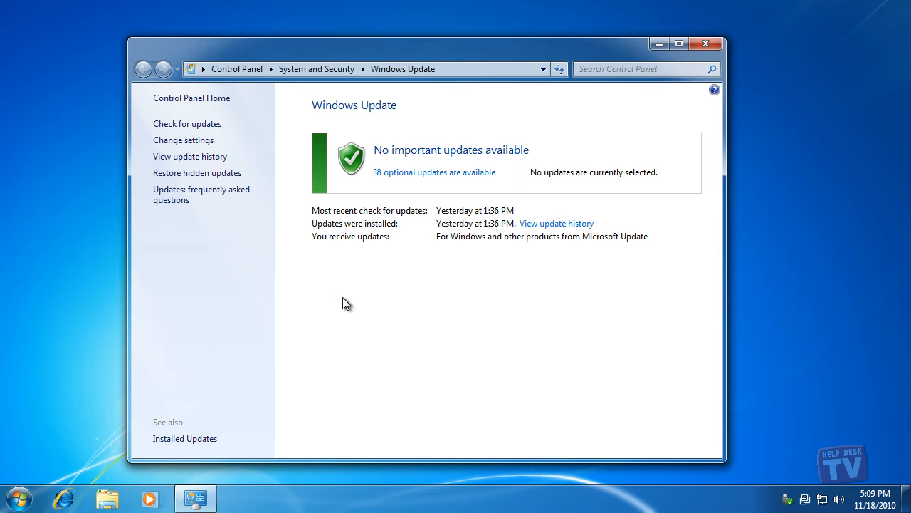
pyautogui.click(433, 171)
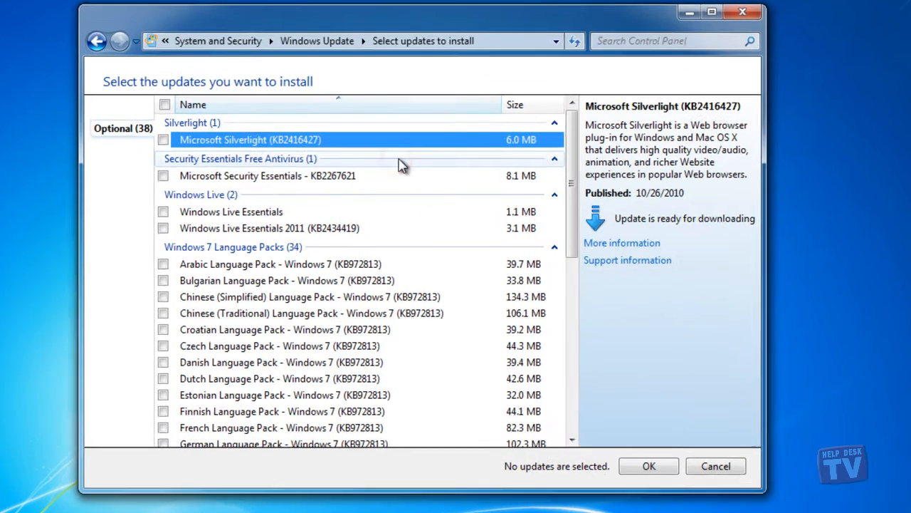
pyautogui.click(162, 228)
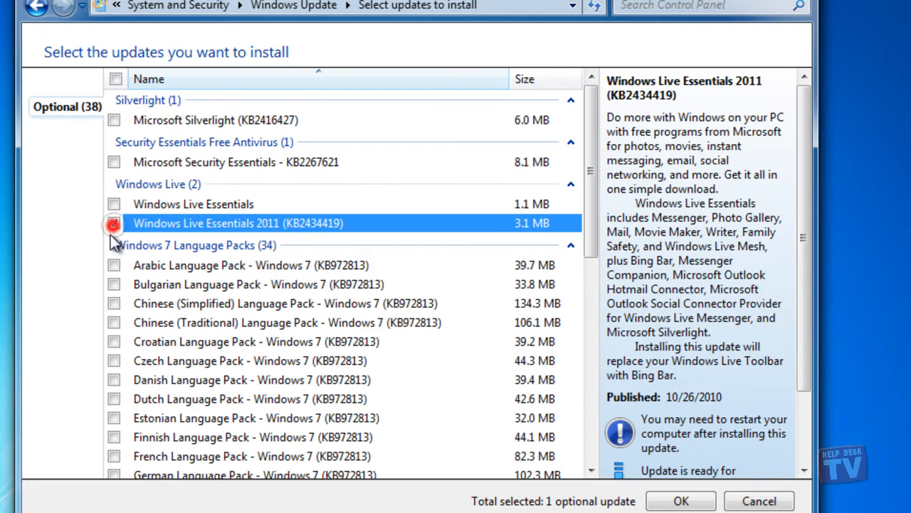
pyautogui.click(114, 222)
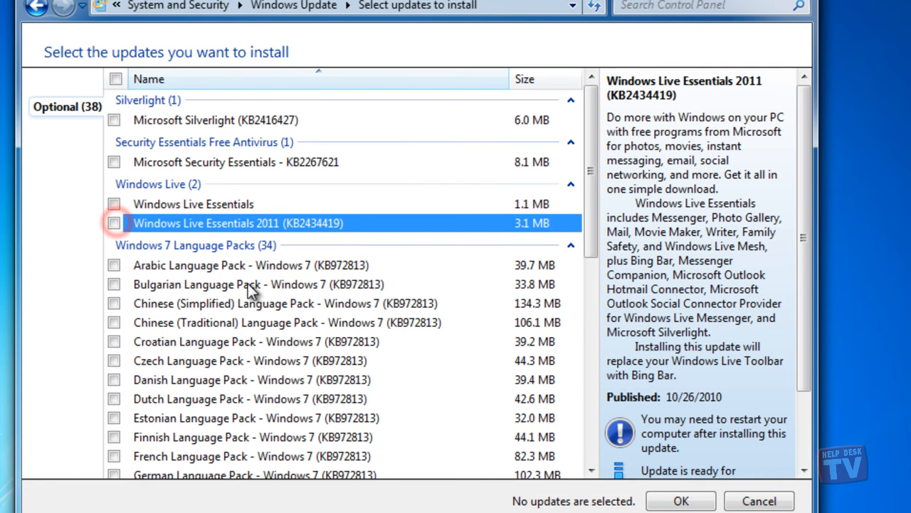
pyautogui.click(764, 501)
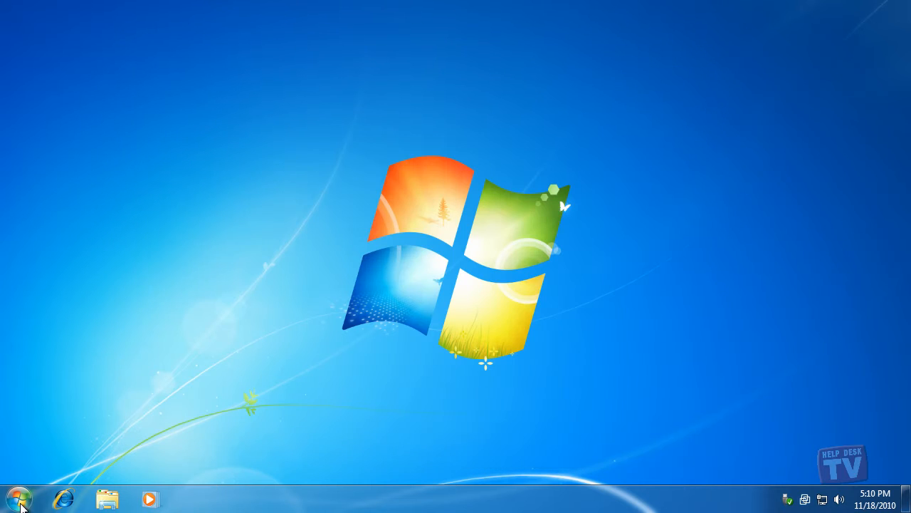
# Follow the Start menu's online link for getting Windows Live Essentials, then leave the browser
pyautogui.click(16, 487)
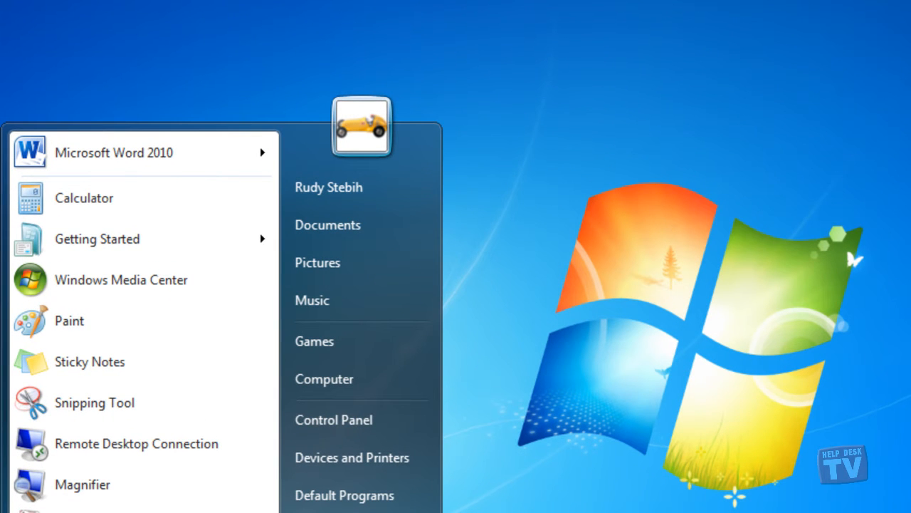
pyautogui.moveTo(268, 242)
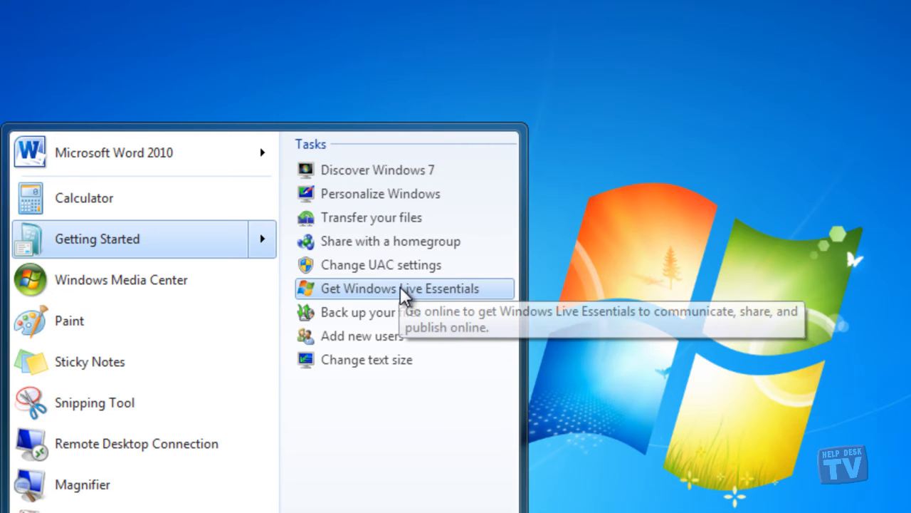
pyautogui.click(390, 287)
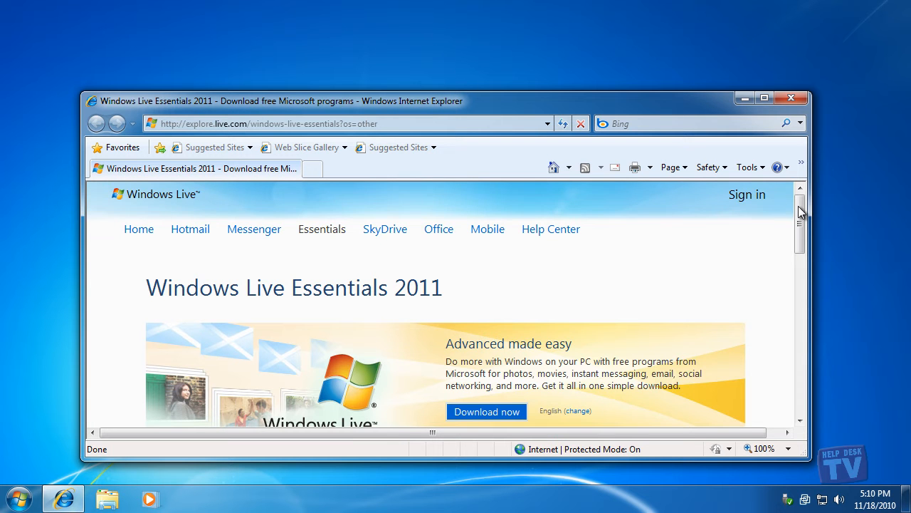
pyautogui.scroll(-3)
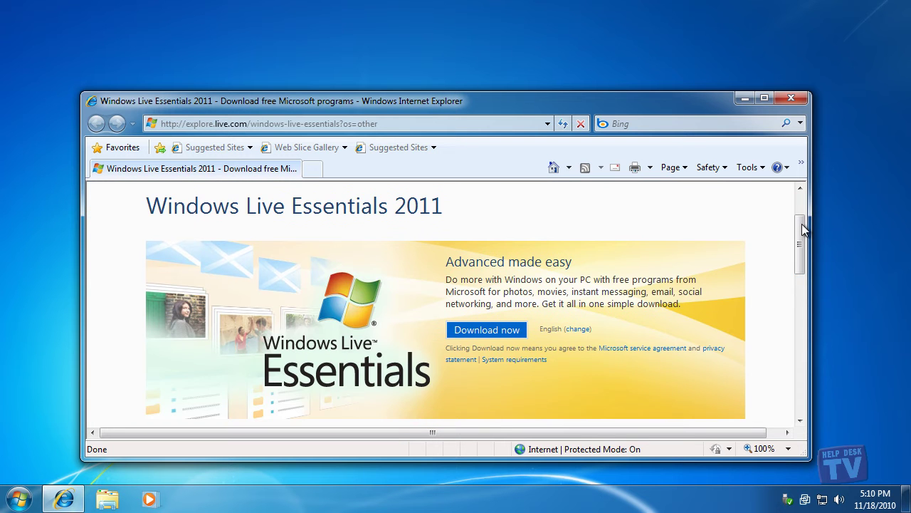
pyautogui.click(791, 97)
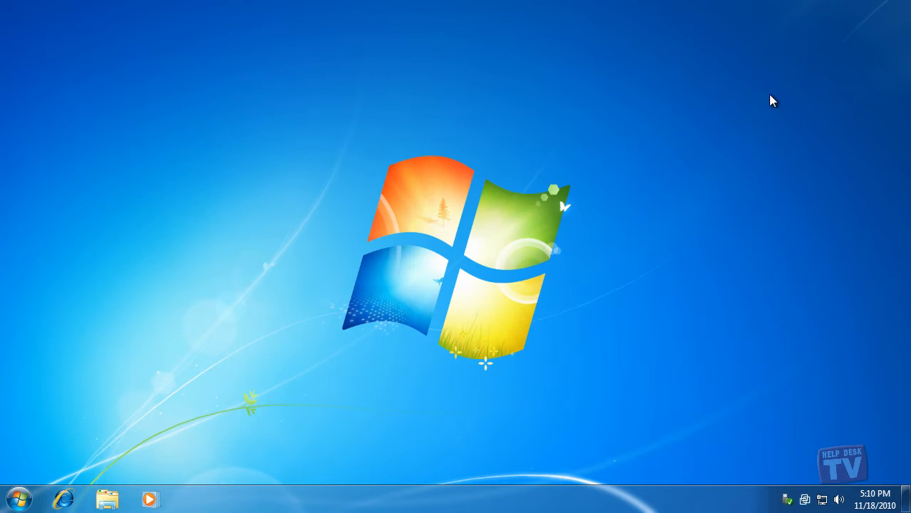
pyautogui.moveTo(65, 493)
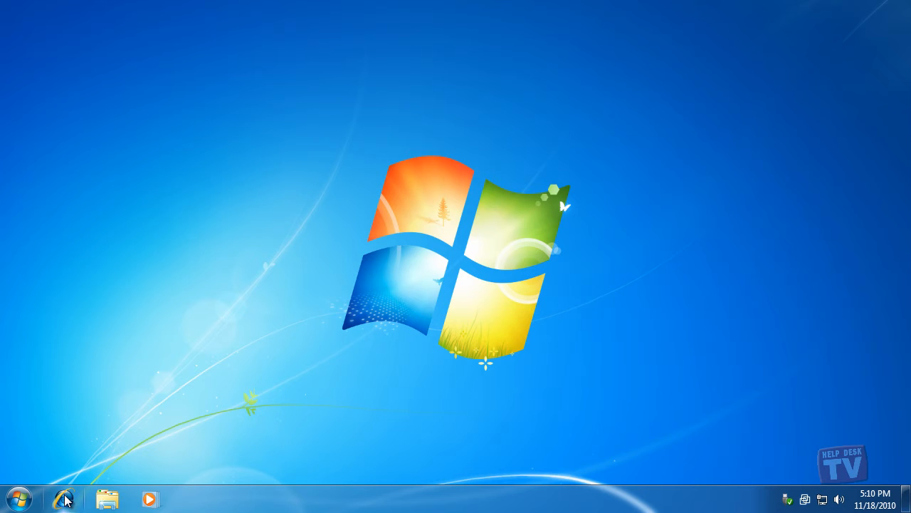
# Browse the Windows Live Essentials 2011 page on explore.live.com and its list of included programs
pyautogui.click(59, 496)
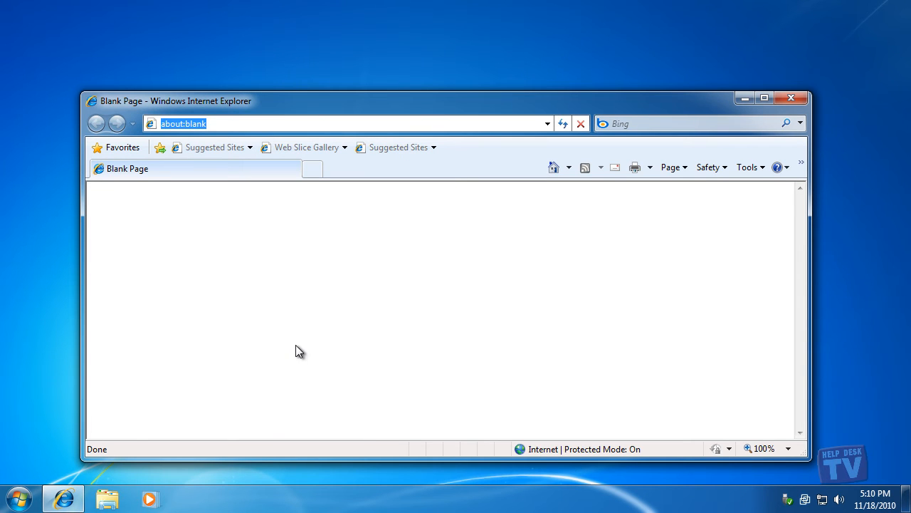
pyautogui.write('down')
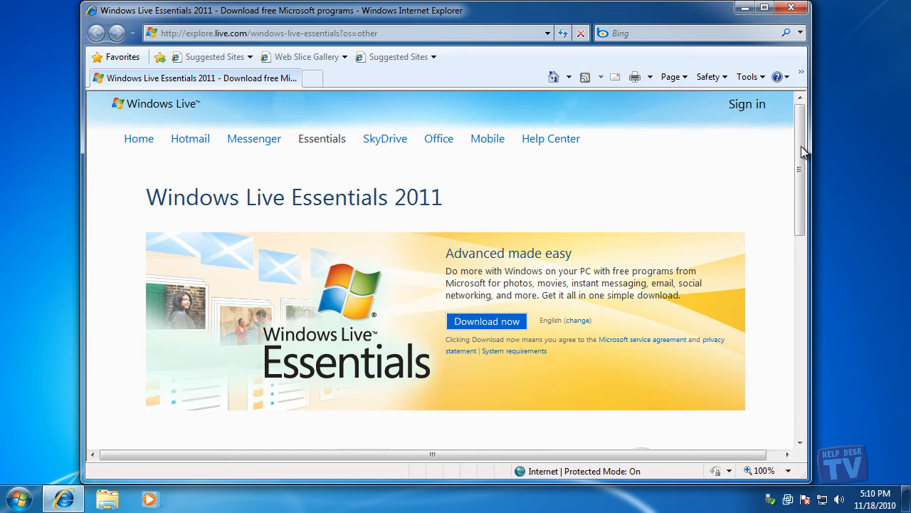
pyautogui.scroll(-3)
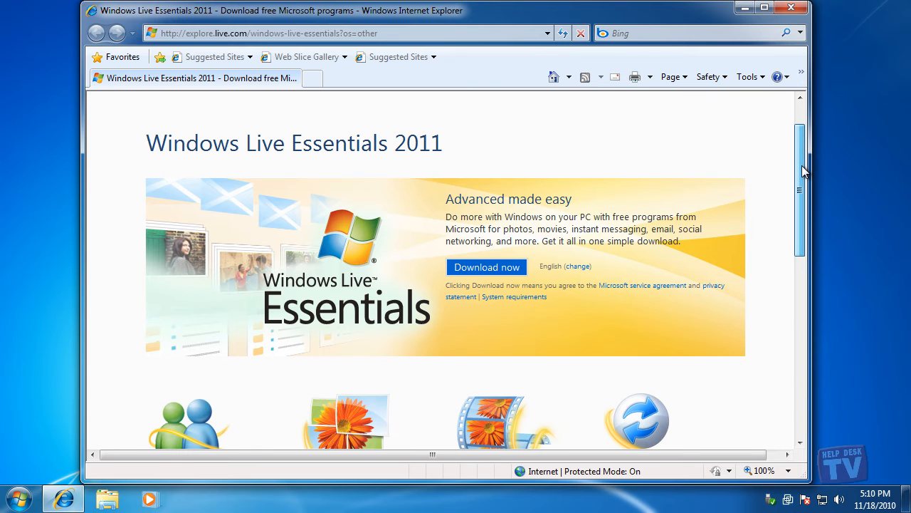
pyautogui.scroll(-3)
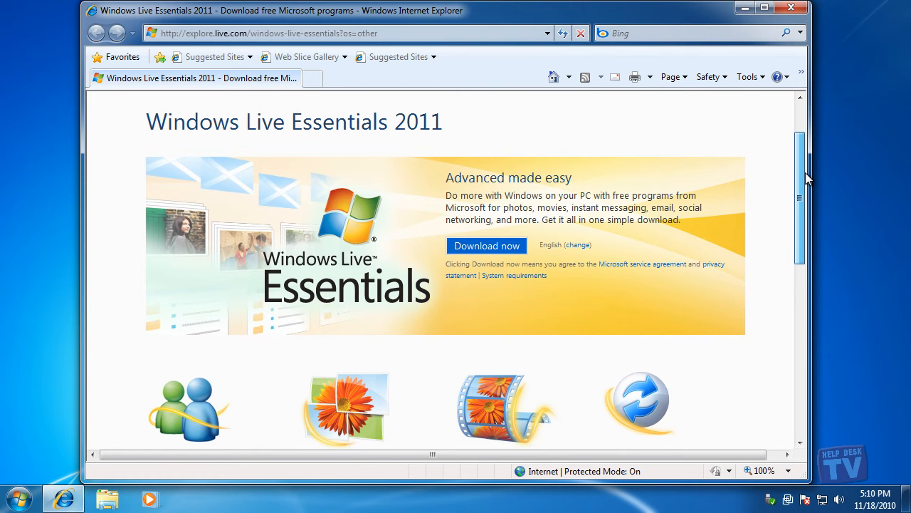
pyautogui.scroll(-3)
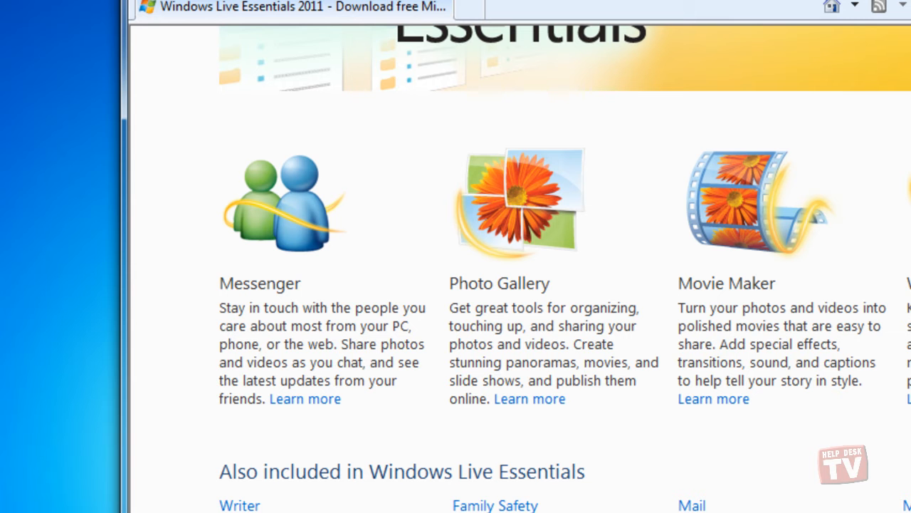
pyautogui.hscroll(3)
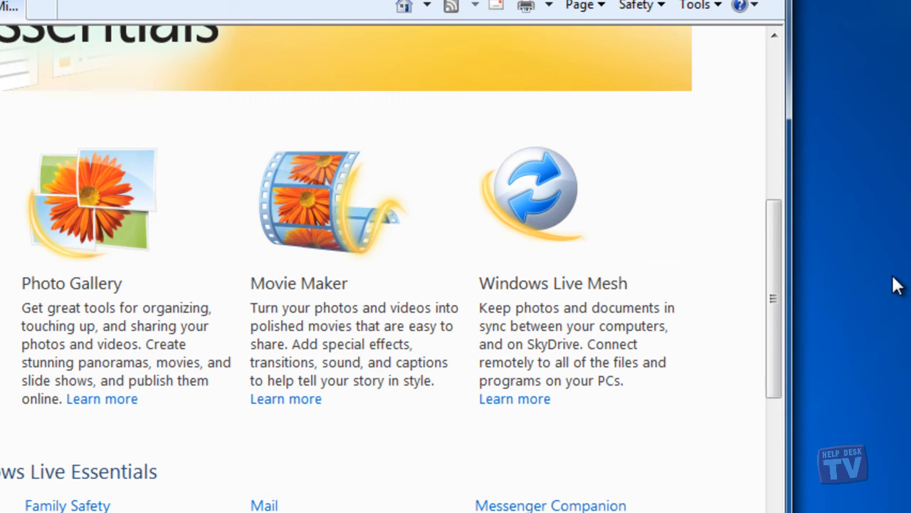
pyautogui.moveTo(833, 285)
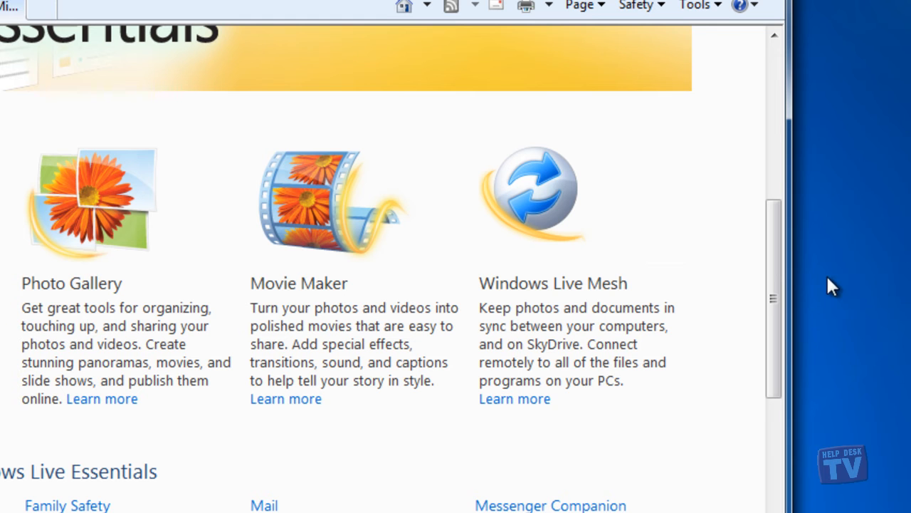
pyautogui.scroll(-3)
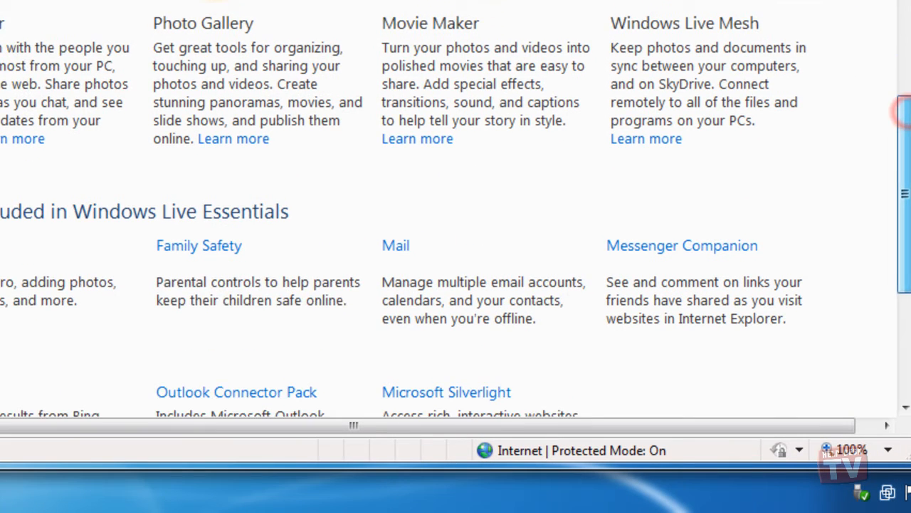
pyautogui.scroll(-3)
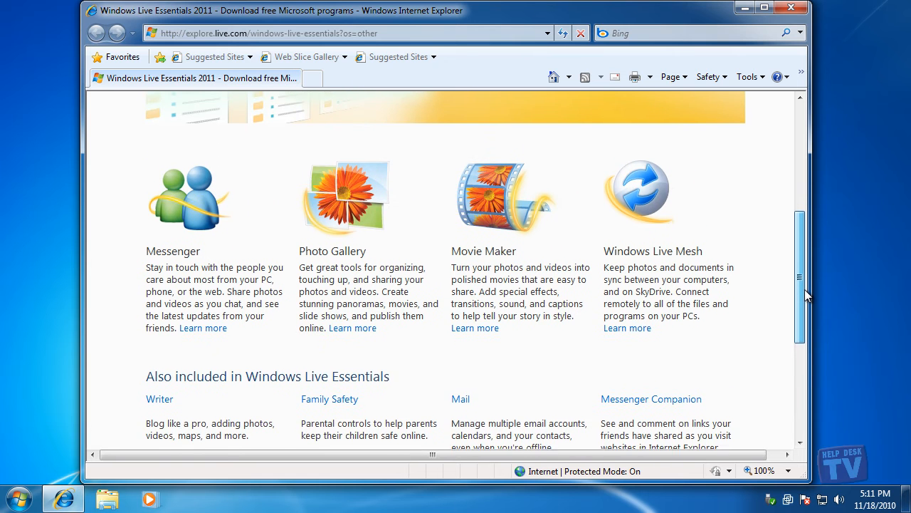
pyautogui.scroll(3)
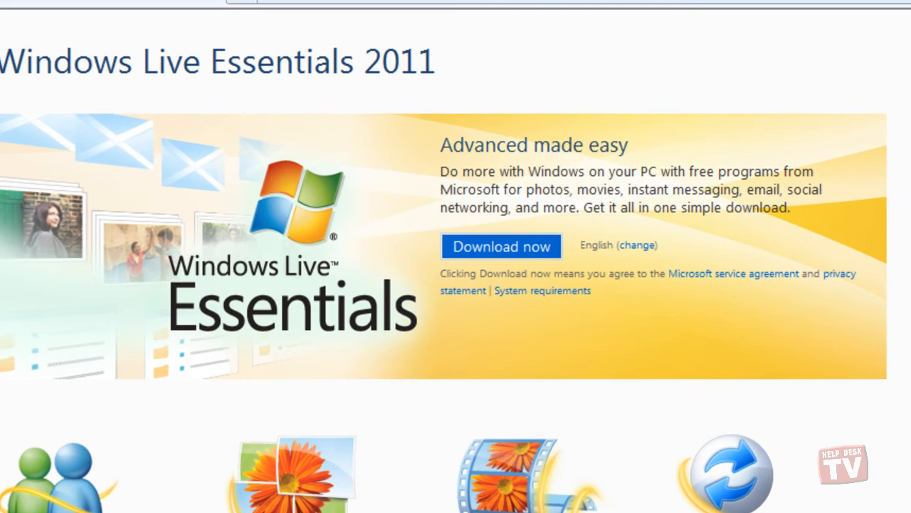
pyautogui.moveTo(514, 253)
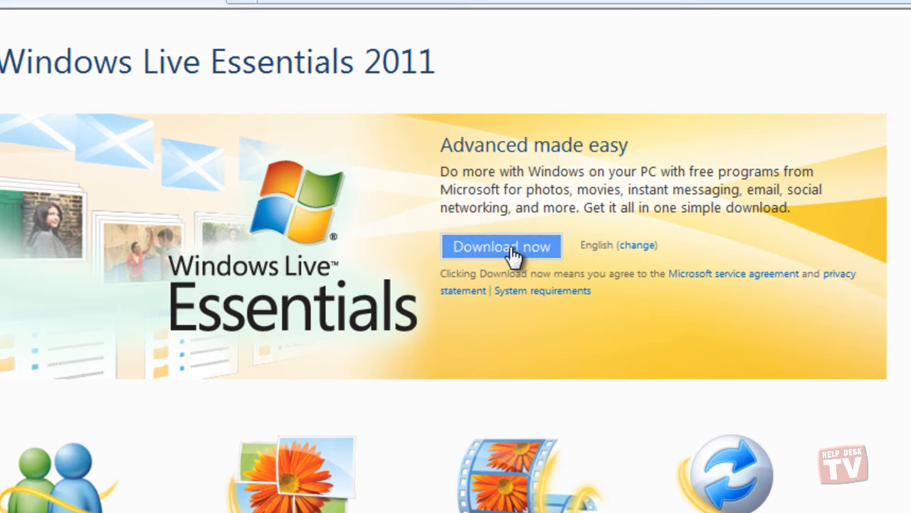
# Download wlsetup-web.exe via Download now, run it and grant User Account Control permission
pyautogui.click(501, 245)
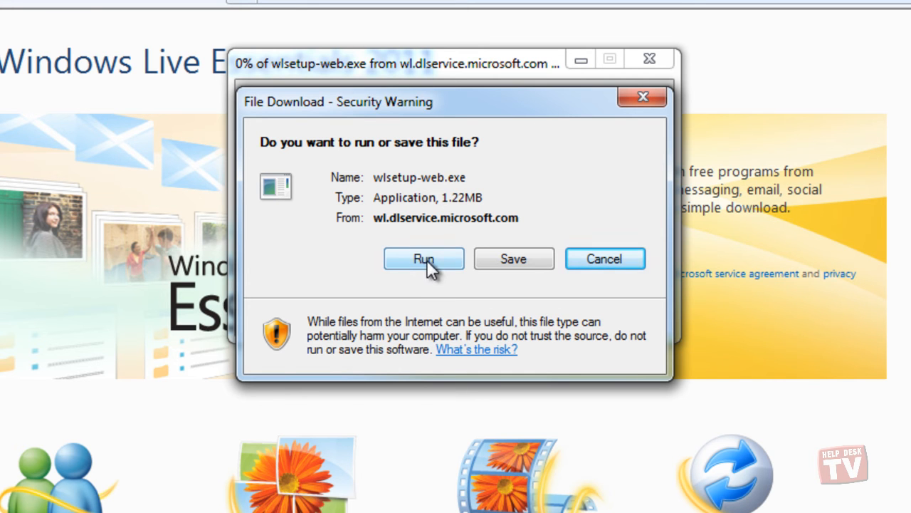
pyautogui.click(424, 259)
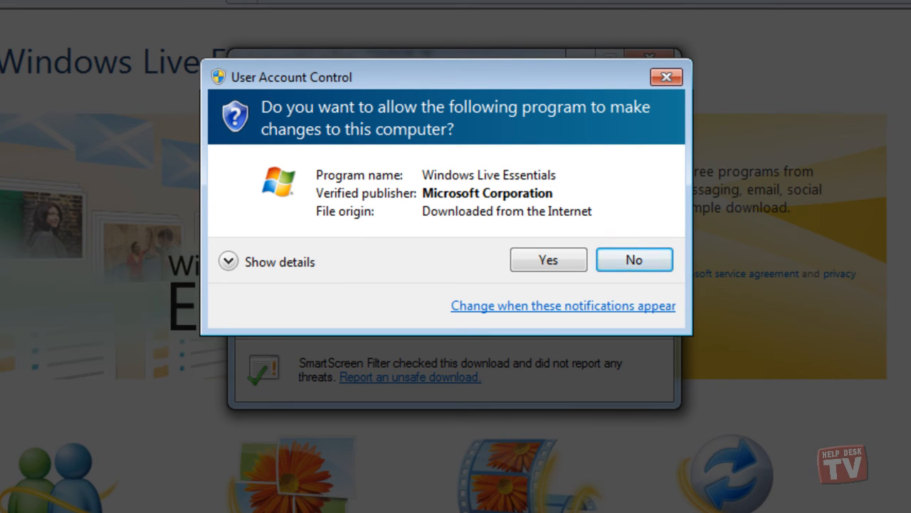
pyautogui.click(548, 259)
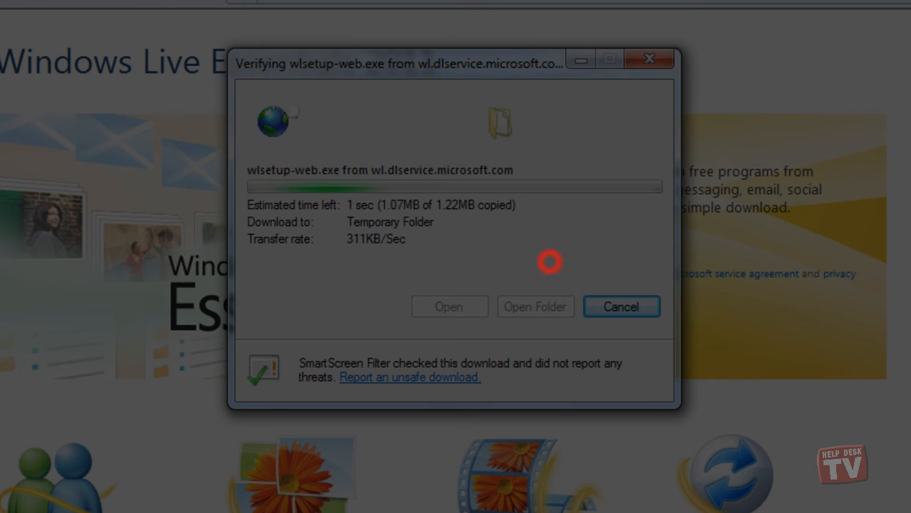
pyautogui.click(621, 306)
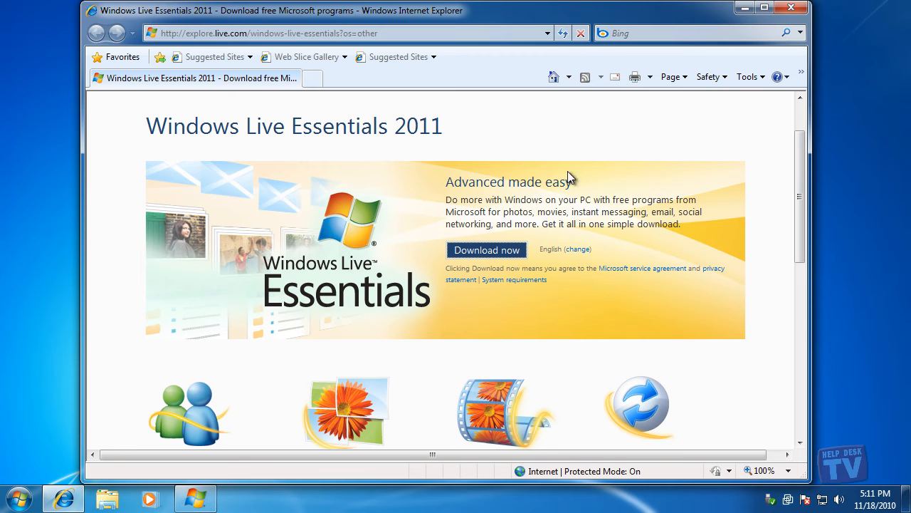
# Start installing Windows Live Essentials 2011 and expand View Details on the progress window
pyautogui.click(486, 249)
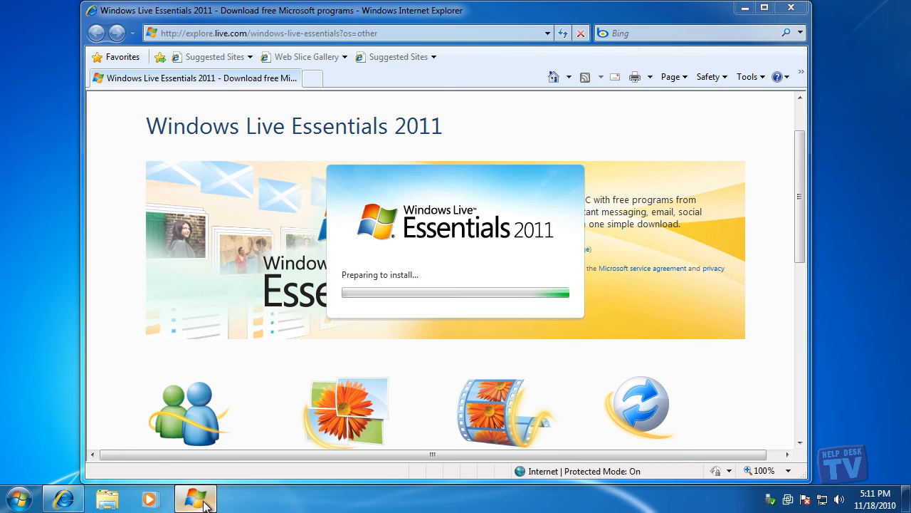
pyautogui.moveTo(864, 321)
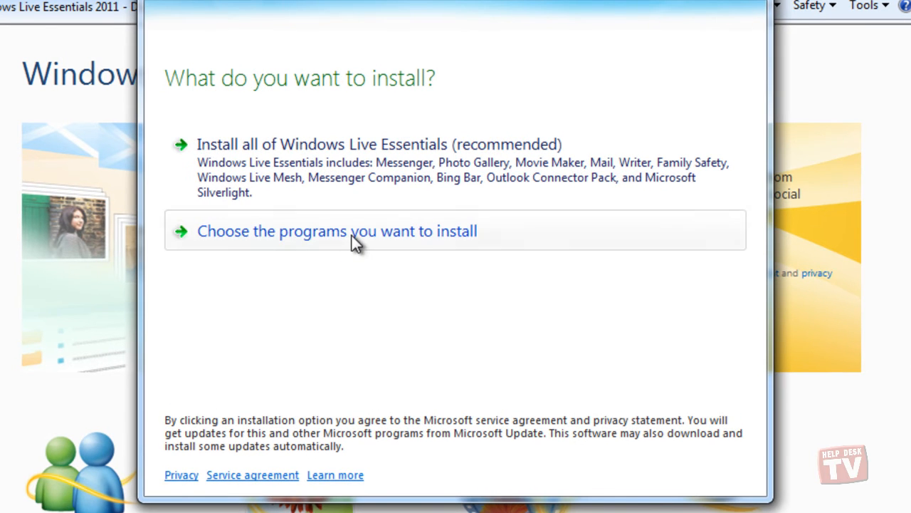
pyautogui.click(339, 230)
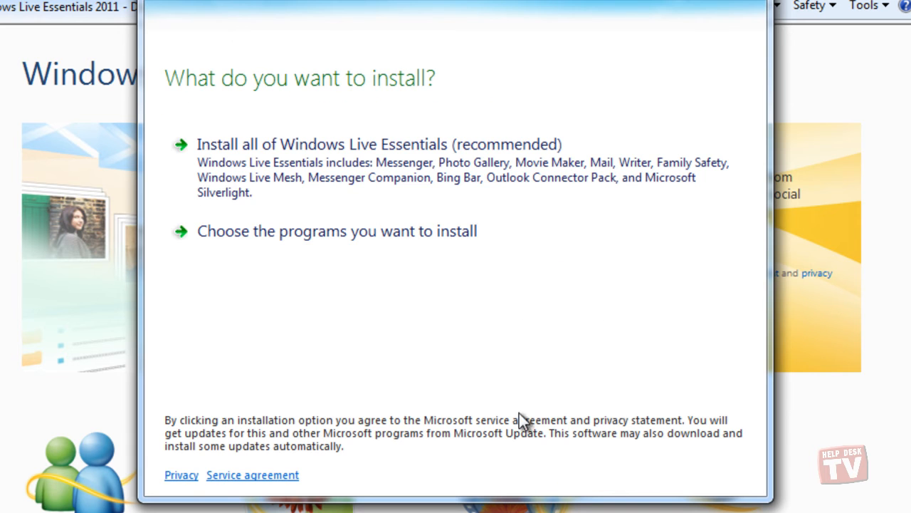
pyautogui.moveTo(344, 222)
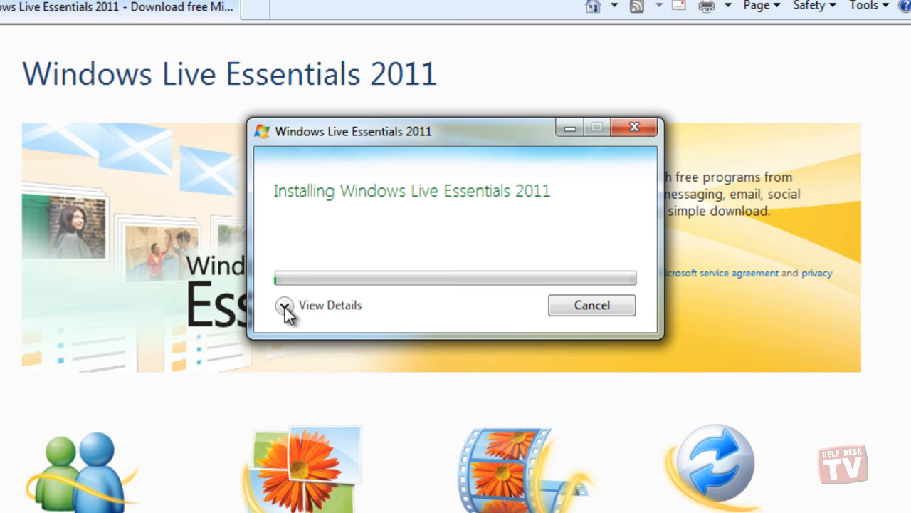
pyautogui.click(285, 305)
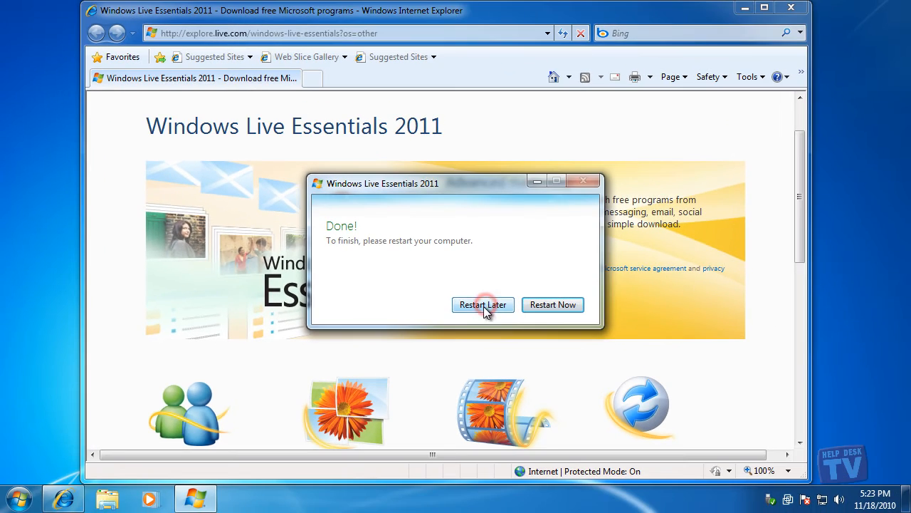
# Finish the setup with Restart Later, leaving the computer running
pyautogui.click(482, 305)
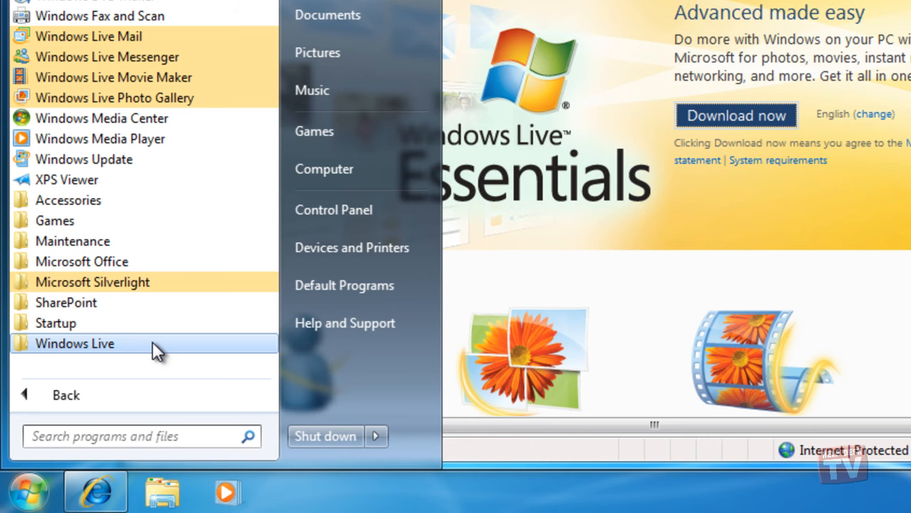
pyautogui.moveTo(211, 123)
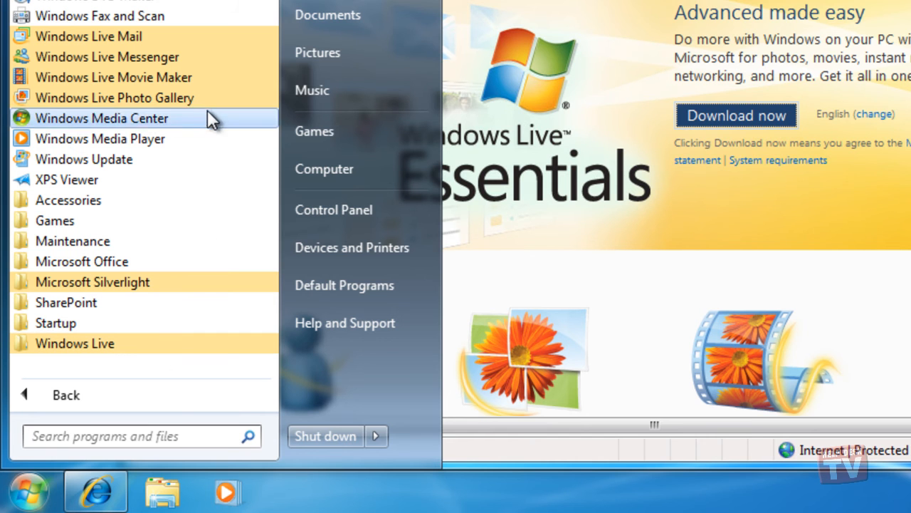
pyautogui.moveTo(216, 57)
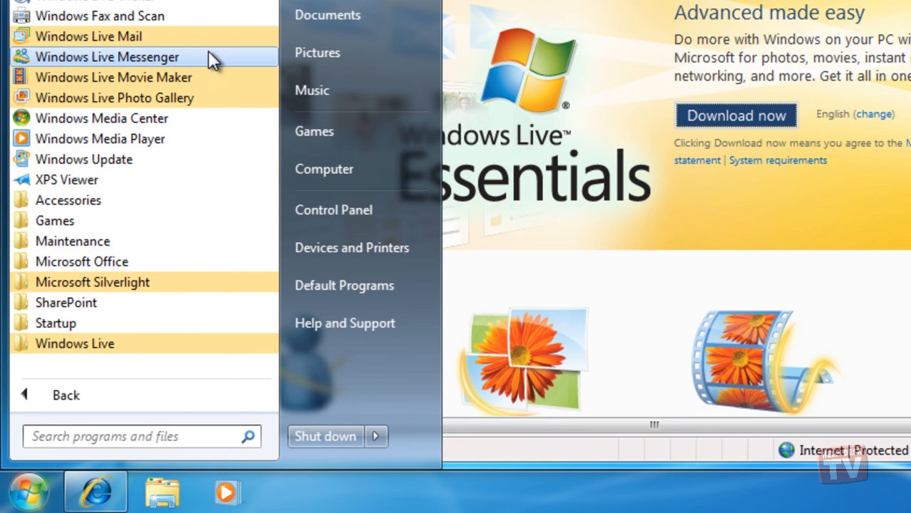
pyautogui.moveTo(236, 105)
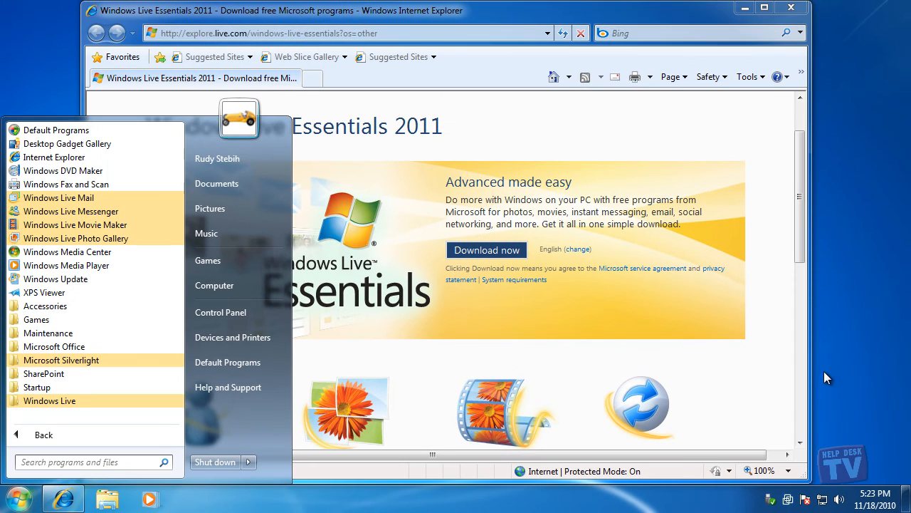
pyautogui.moveTo(838, 383)
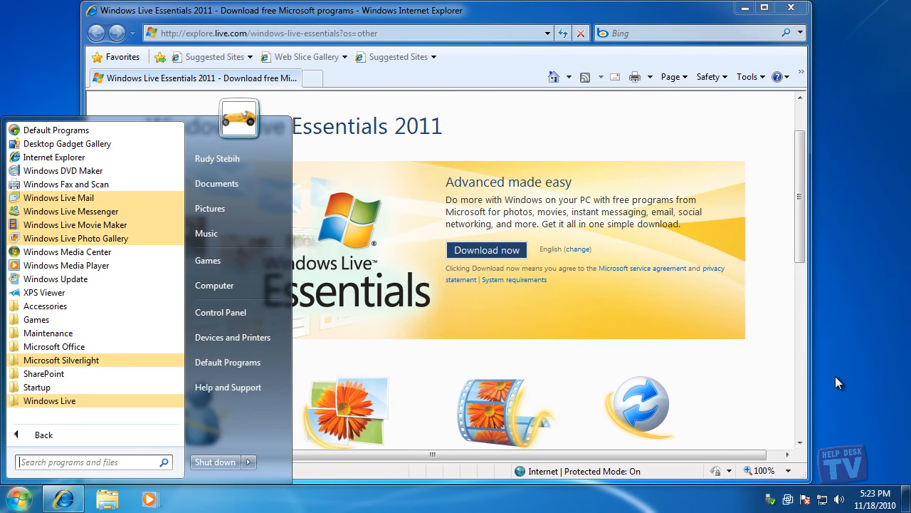
pyautogui.moveTo(839, 383)
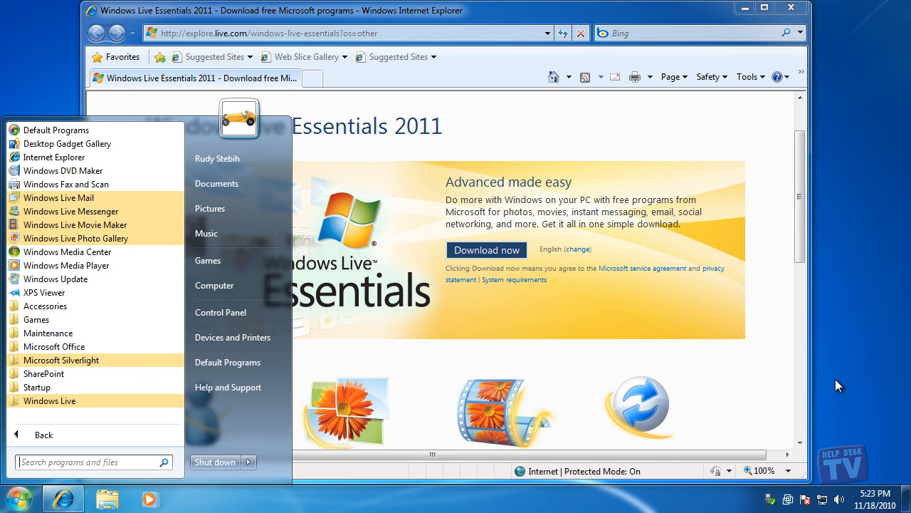